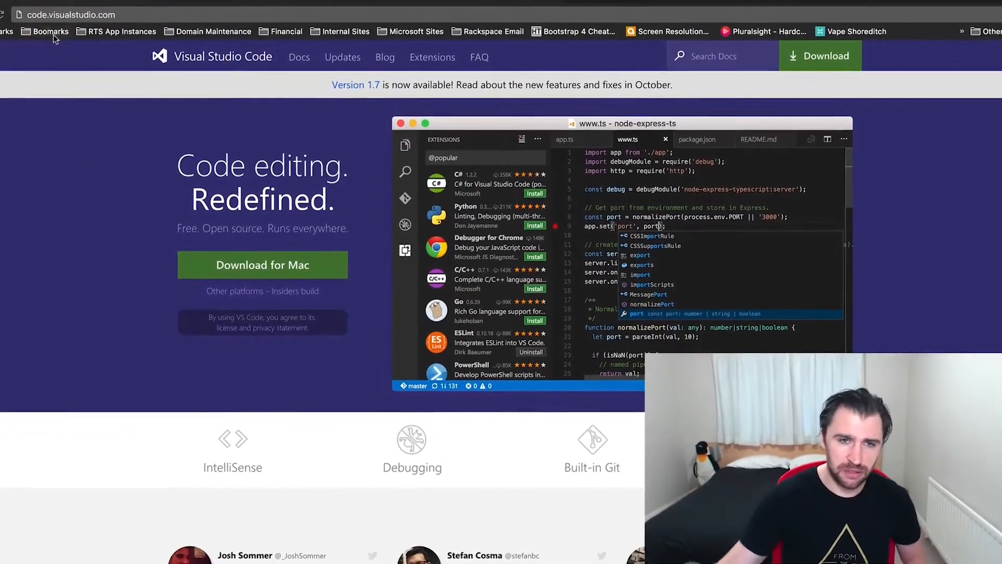
Step: Open the BuggedOut add-bug form with title, severity, status and description fields
left_click(204, 9)
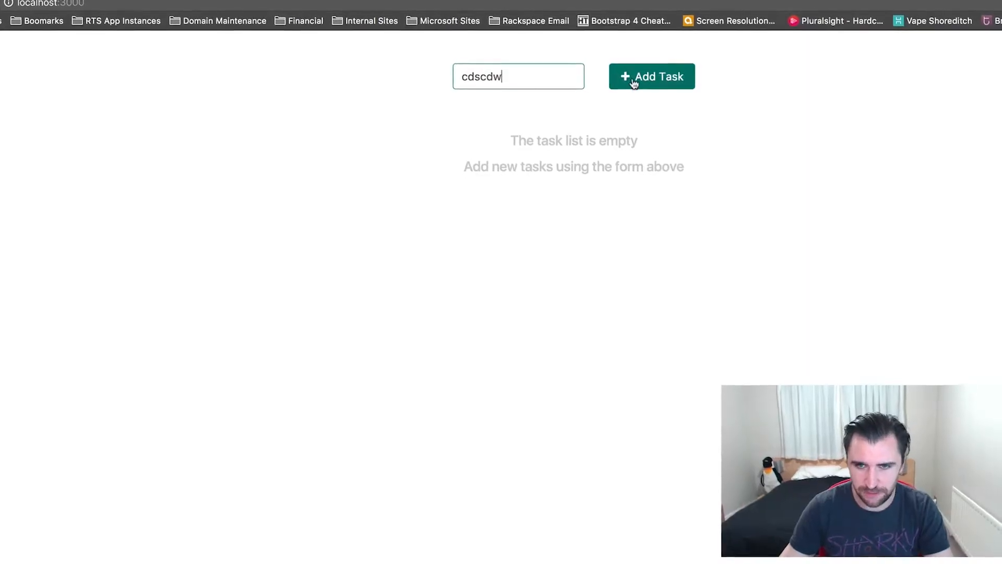
left_click(652, 76)
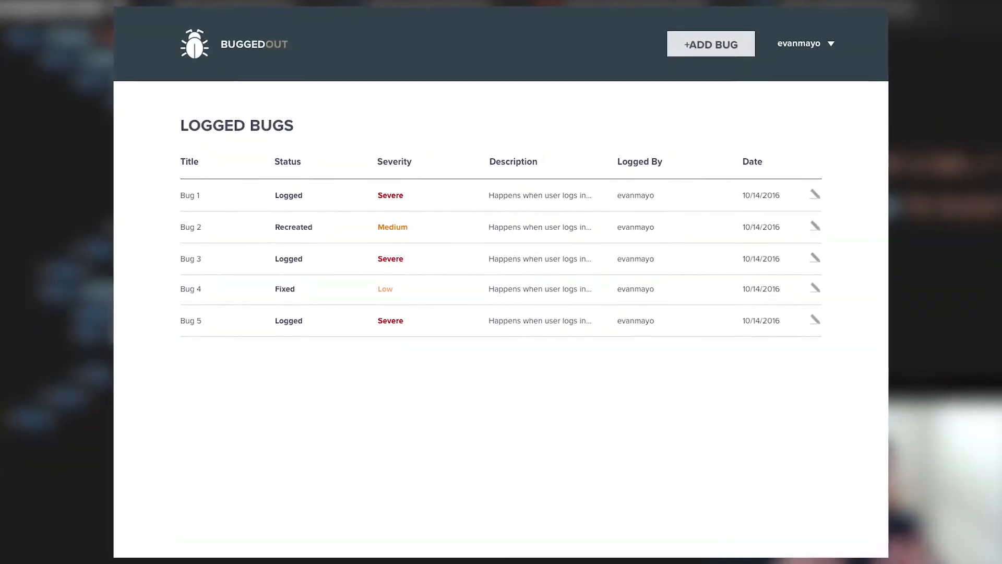
left_click(709, 44)
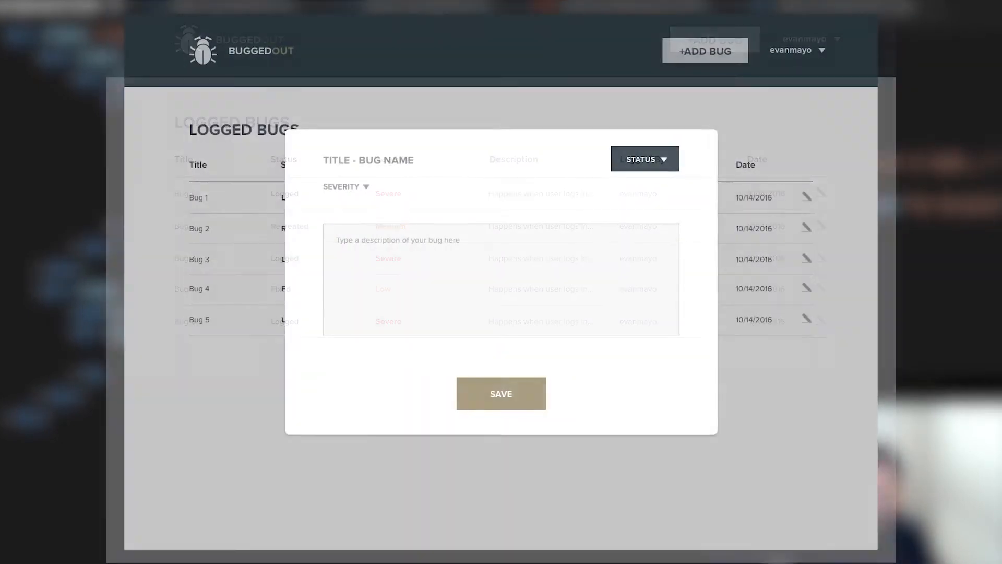